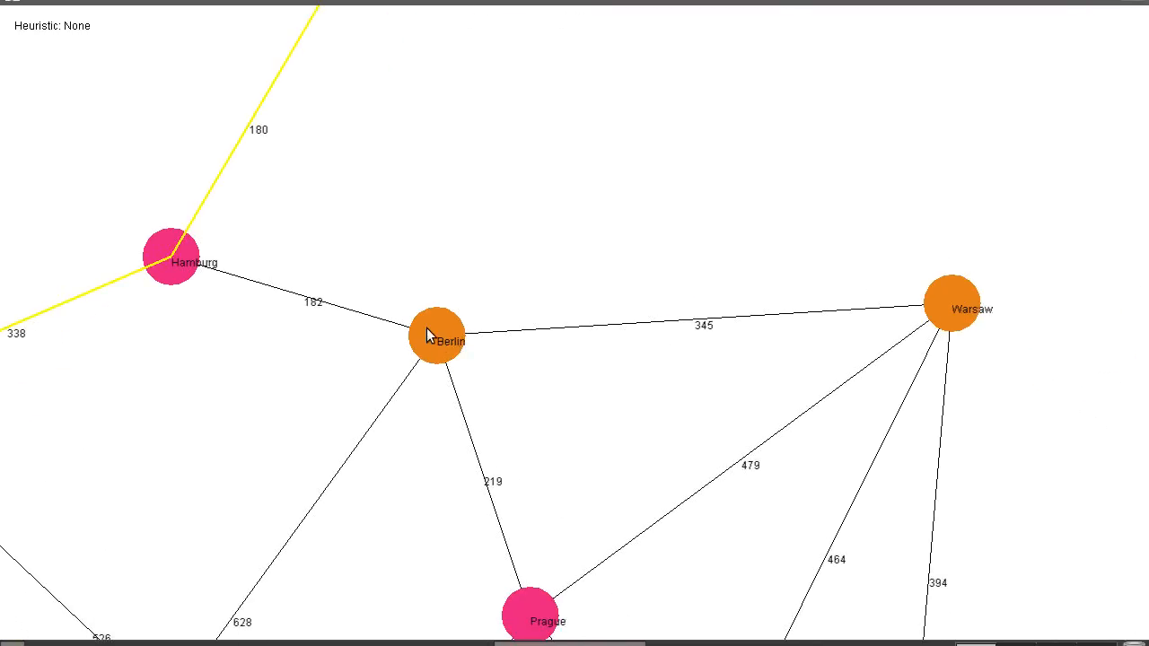
mouse_move(474, 338)
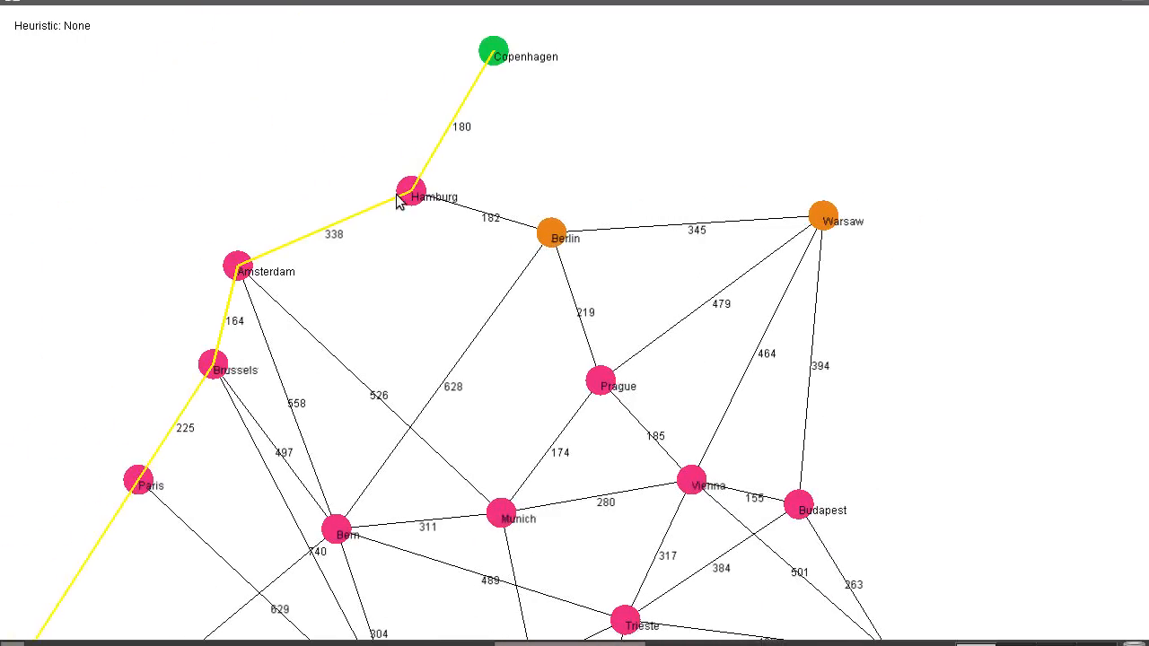
mouse_move(419, 255)
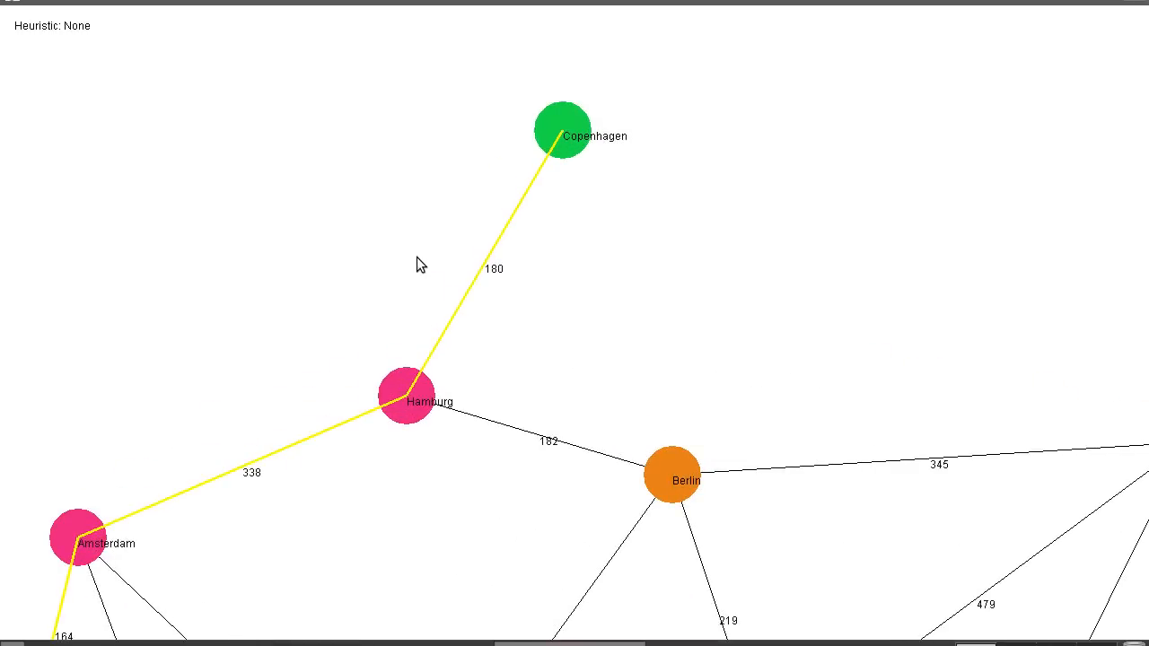
mouse_move(519, 266)
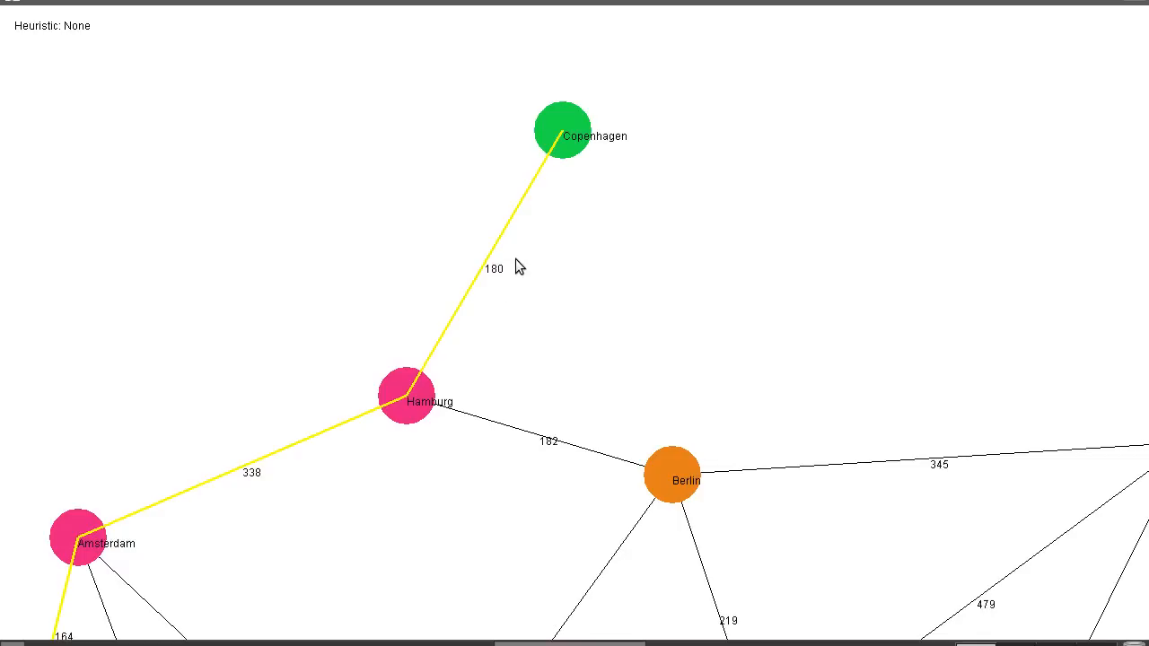
mouse_move(550, 226)
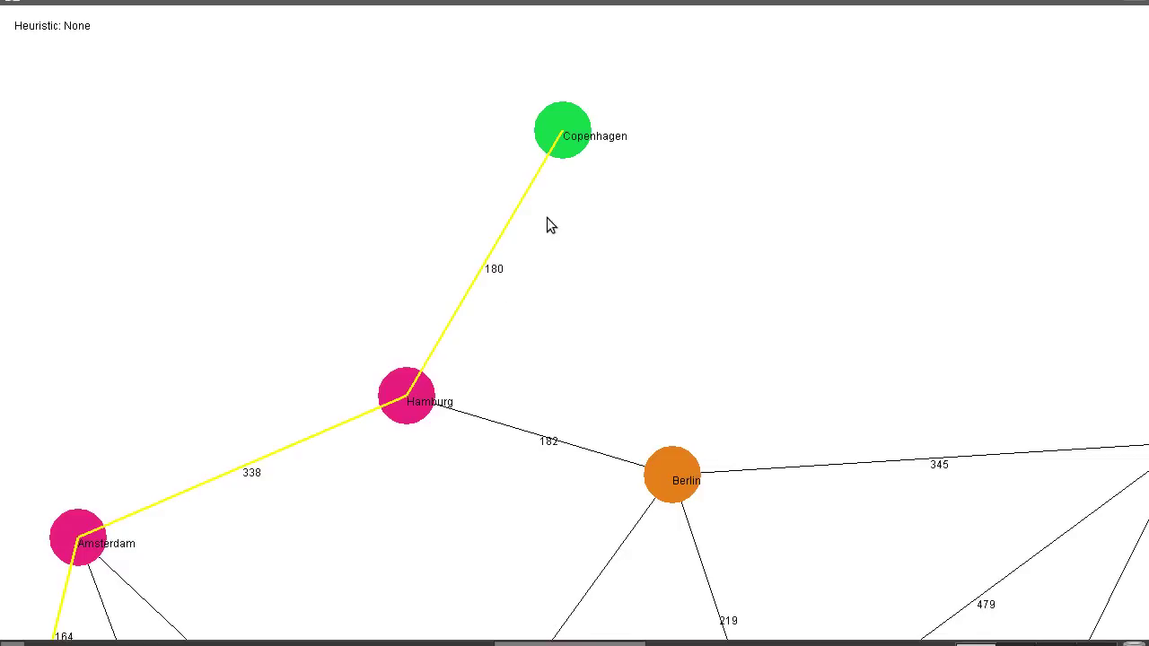
mouse_move(568, 160)
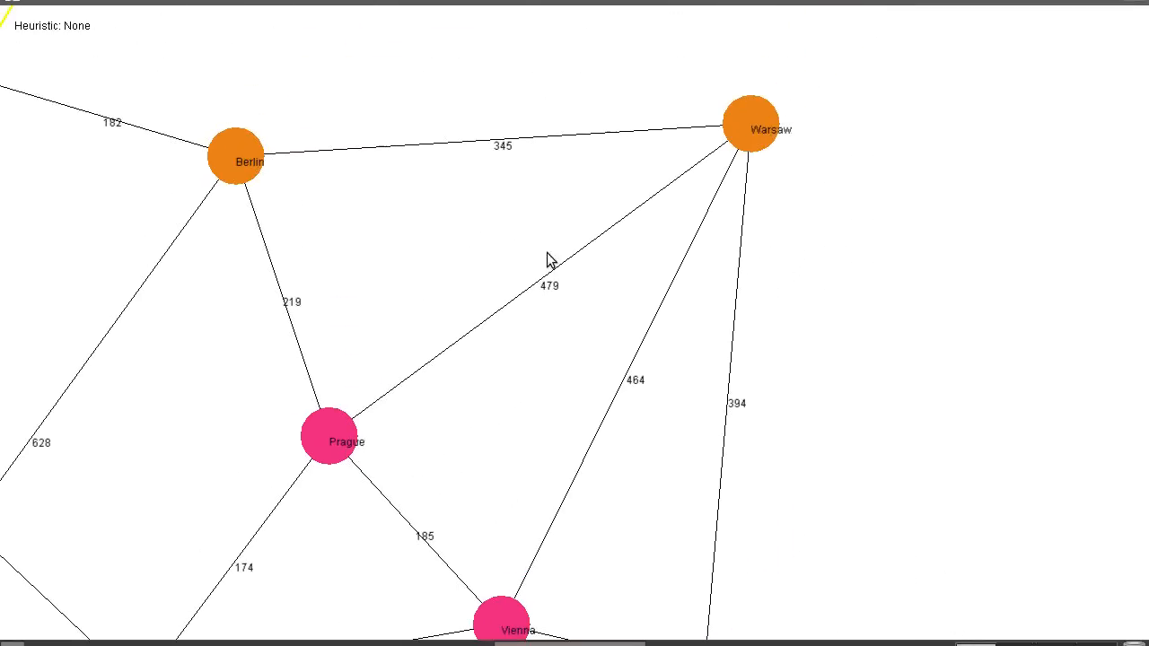
mouse_move(528, 130)
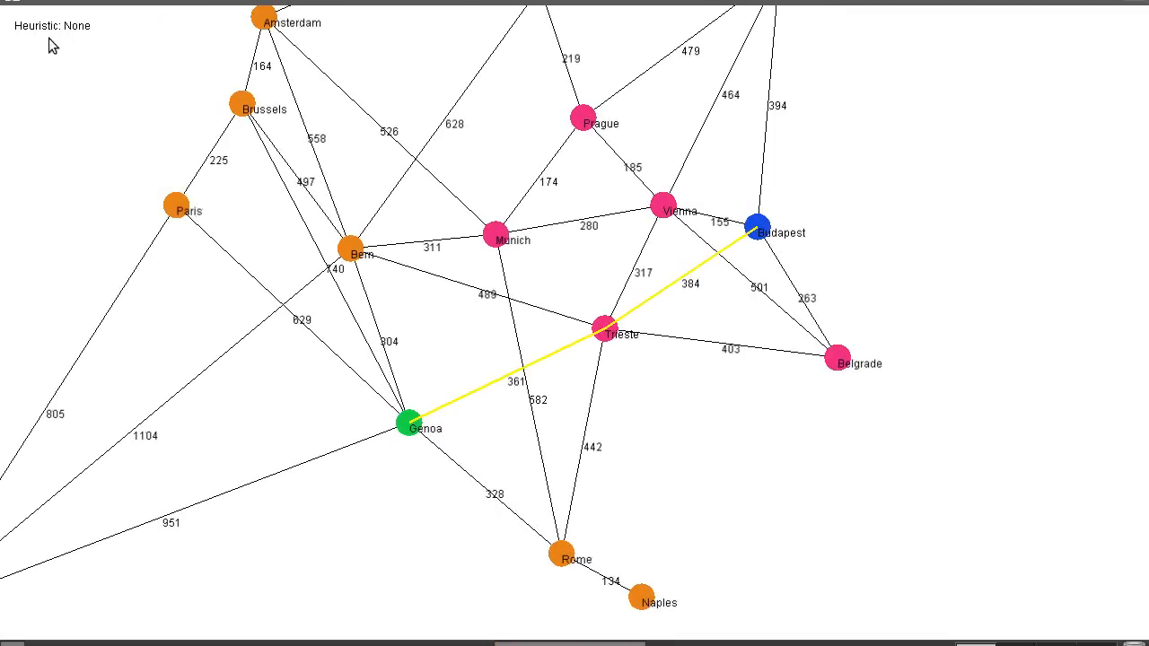
mouse_move(32, 55)
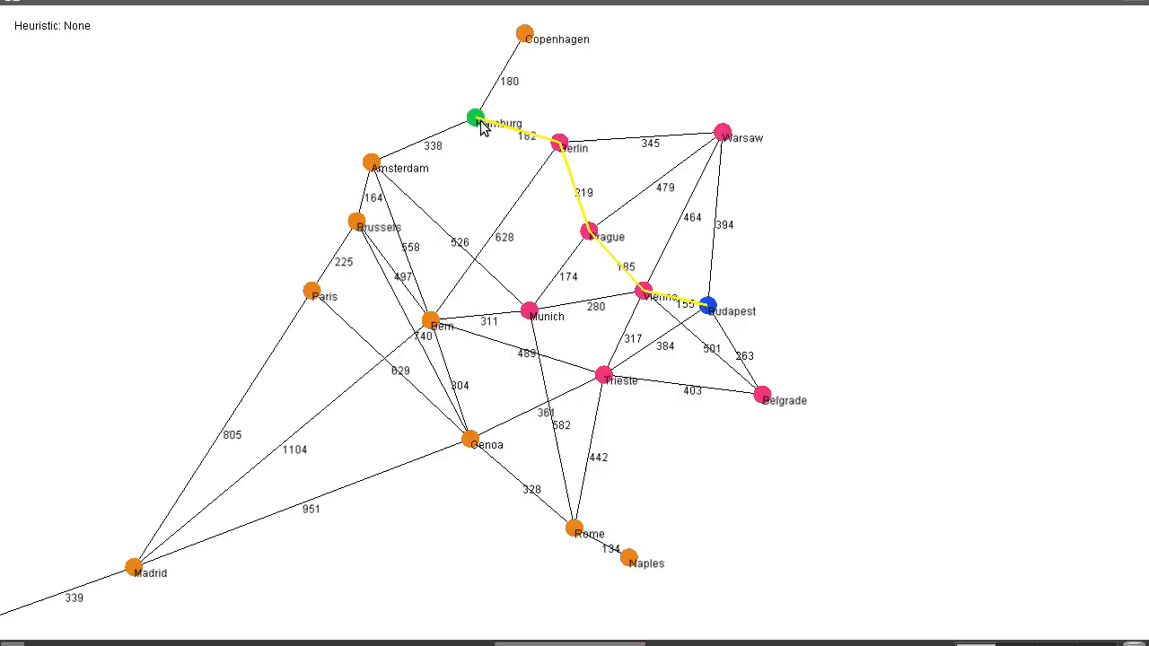
mouse_move(431, 309)
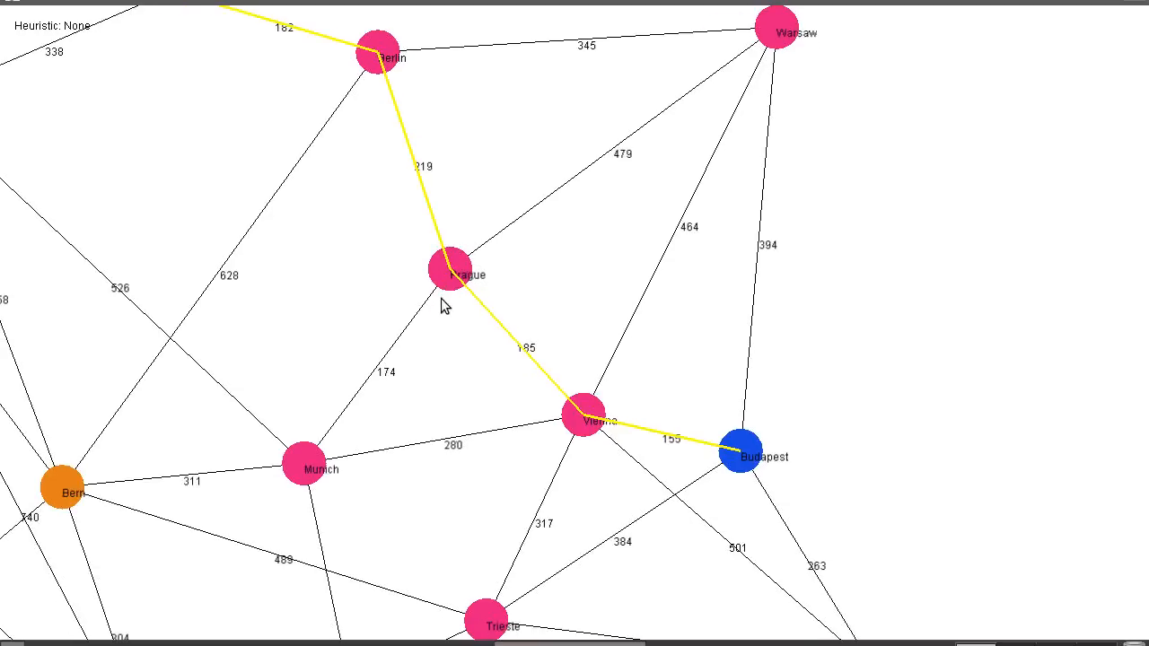
mouse_move(429, 100)
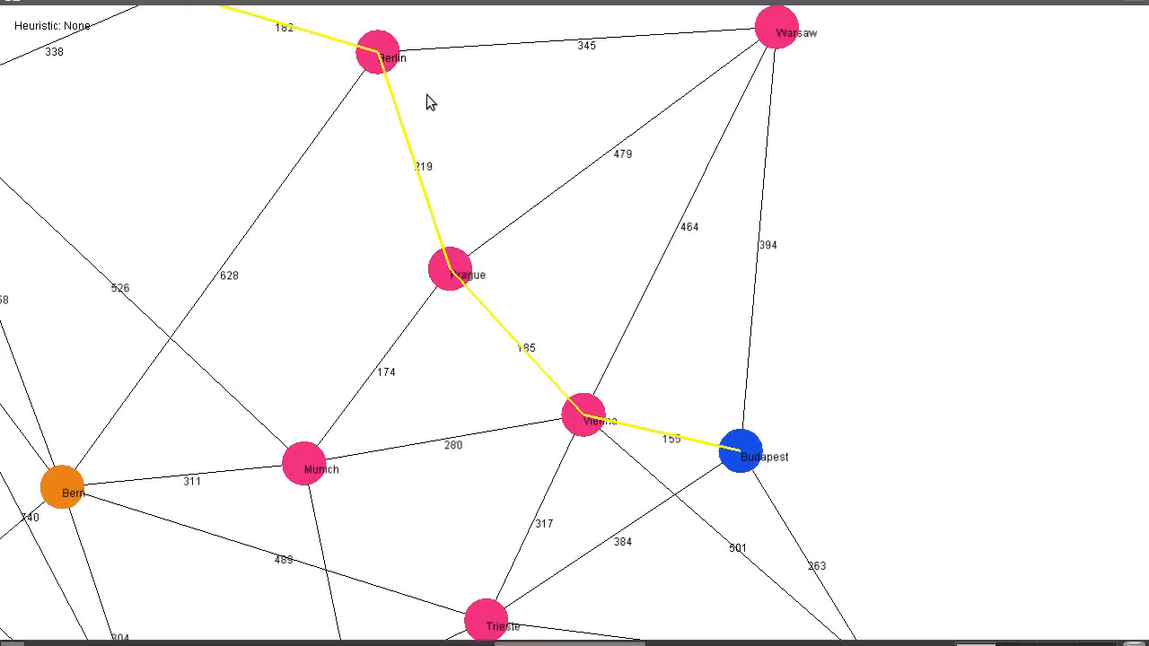
mouse_move(768, 198)
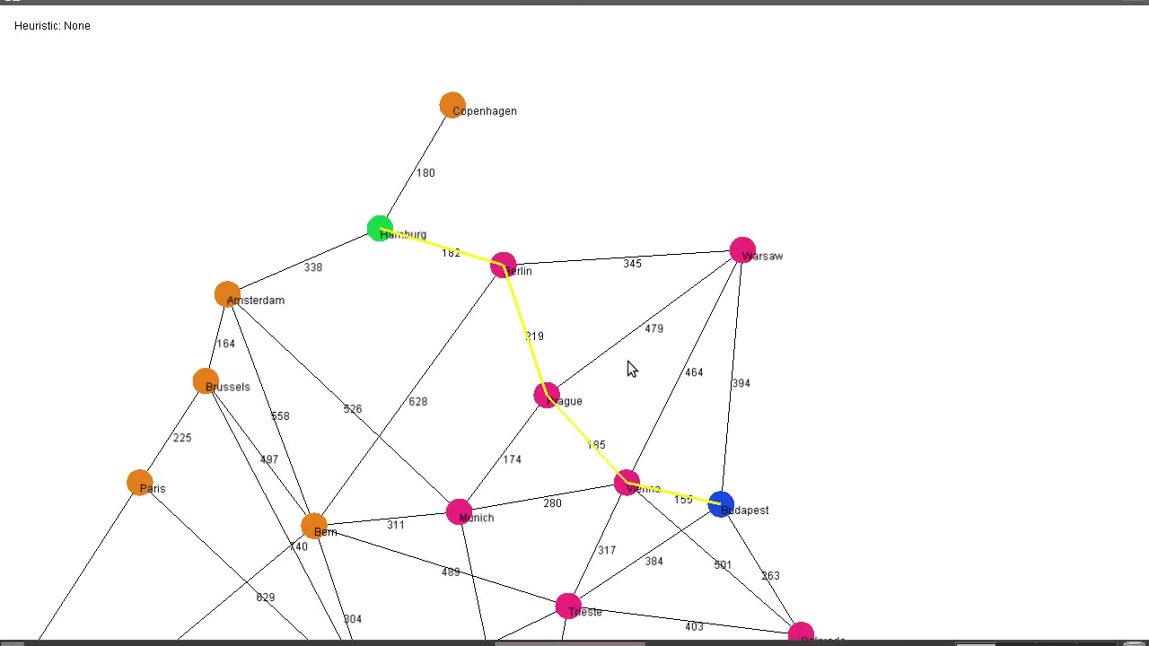
Scroll the view to frame the Warsaw-to-Brussels route through Berlin, Hamburg and Amsterdam.
scroll(down, 3)
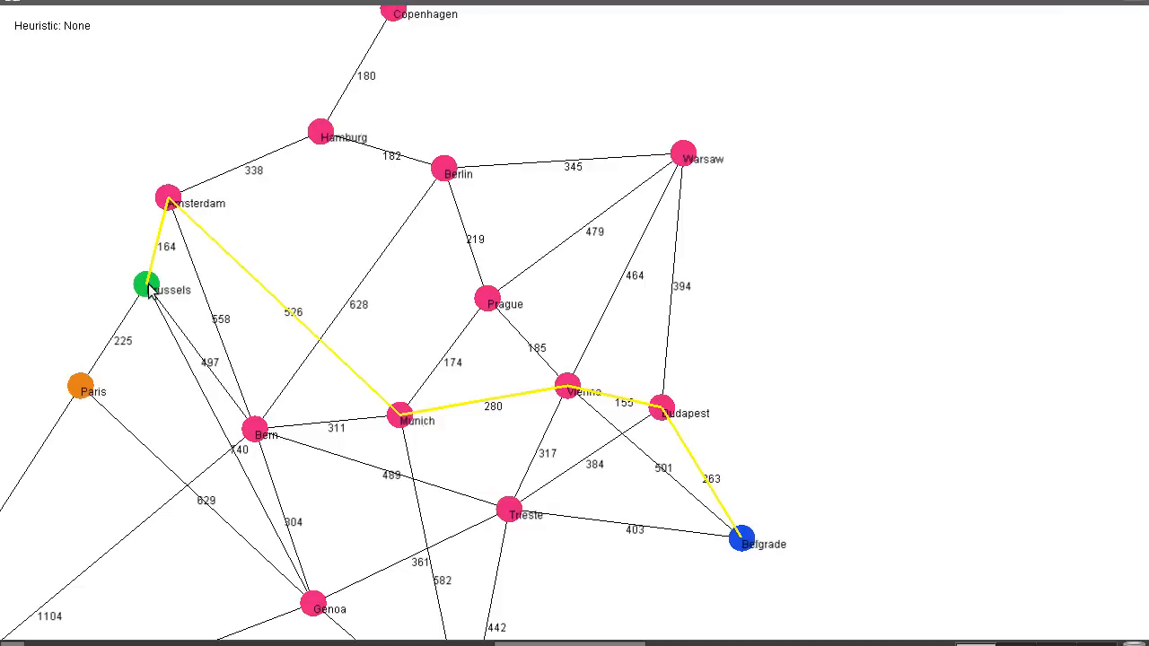
mouse_move(690, 169)
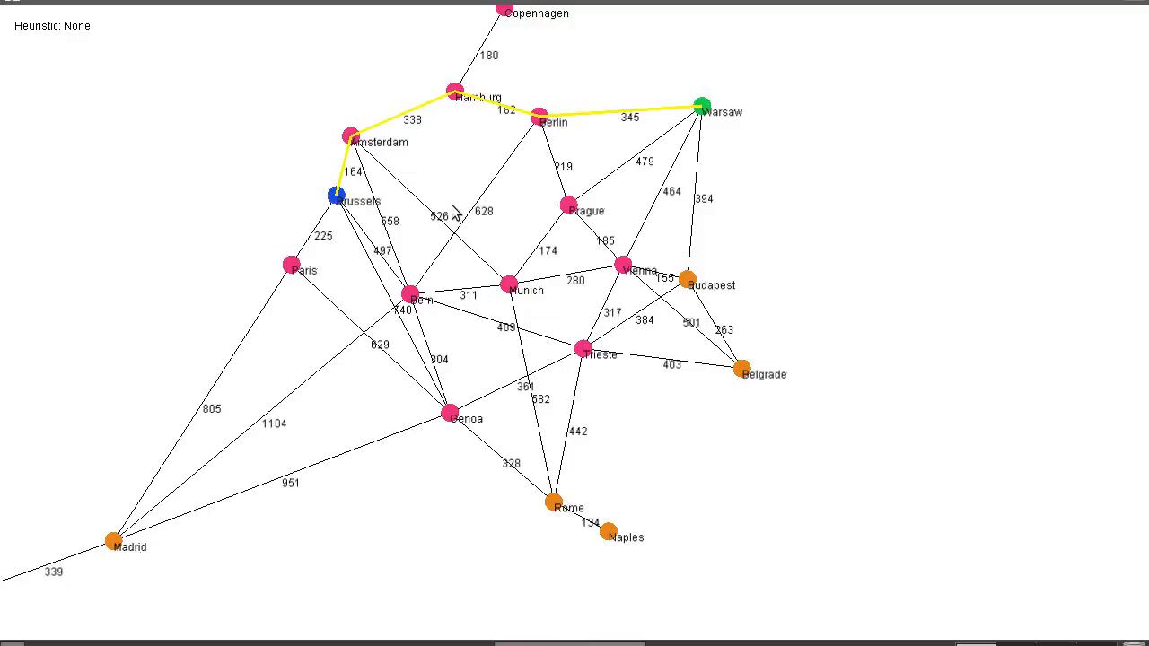
mouse_move(395, 165)
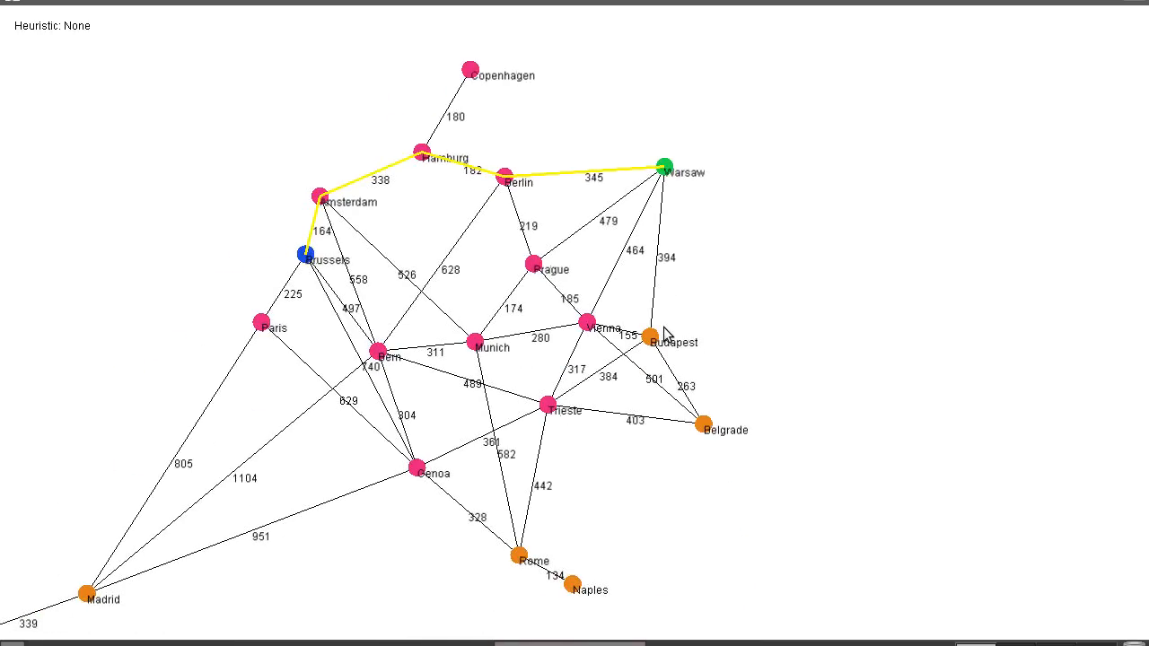
scroll(up, 3)
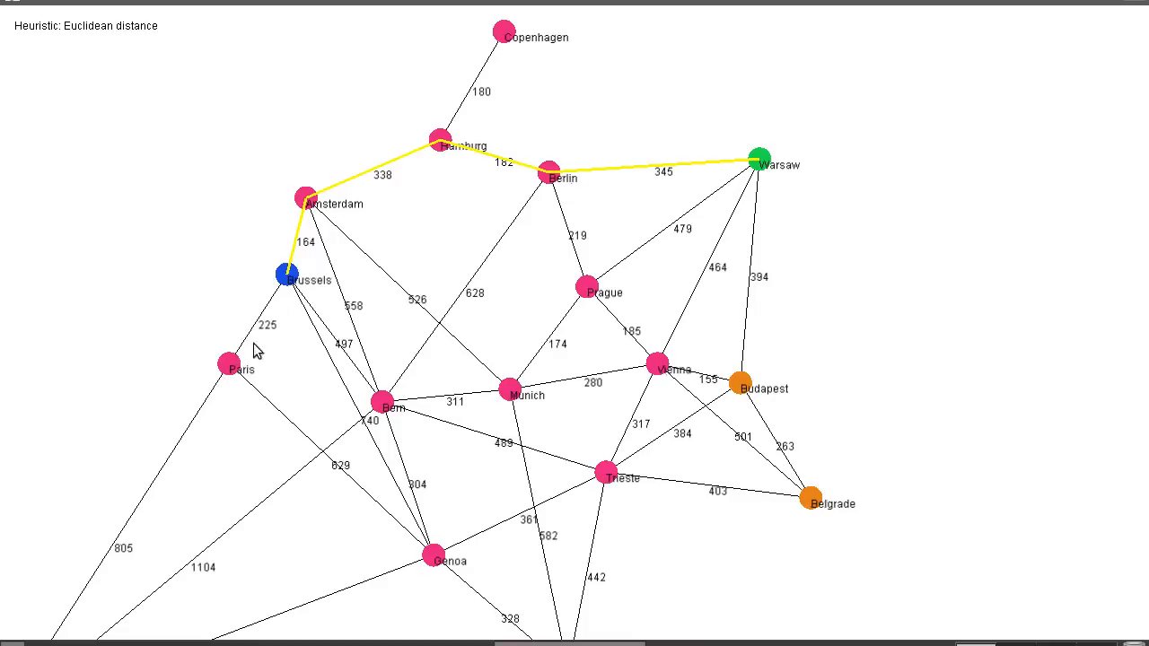
mouse_move(409, 275)
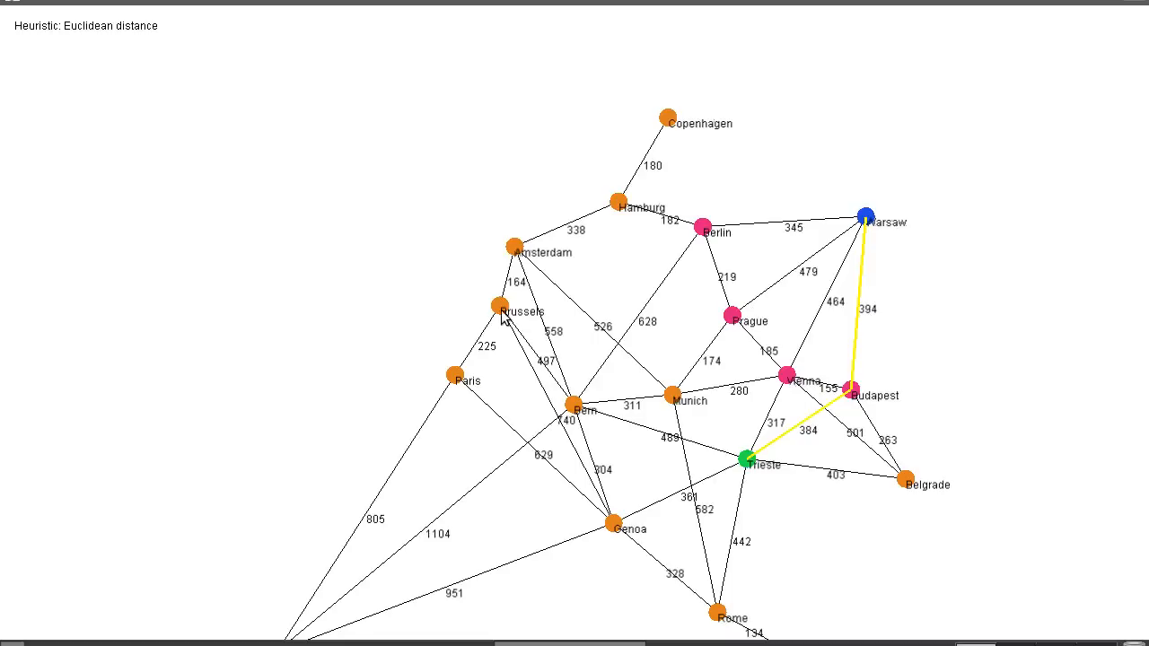
mouse_move(833, 230)
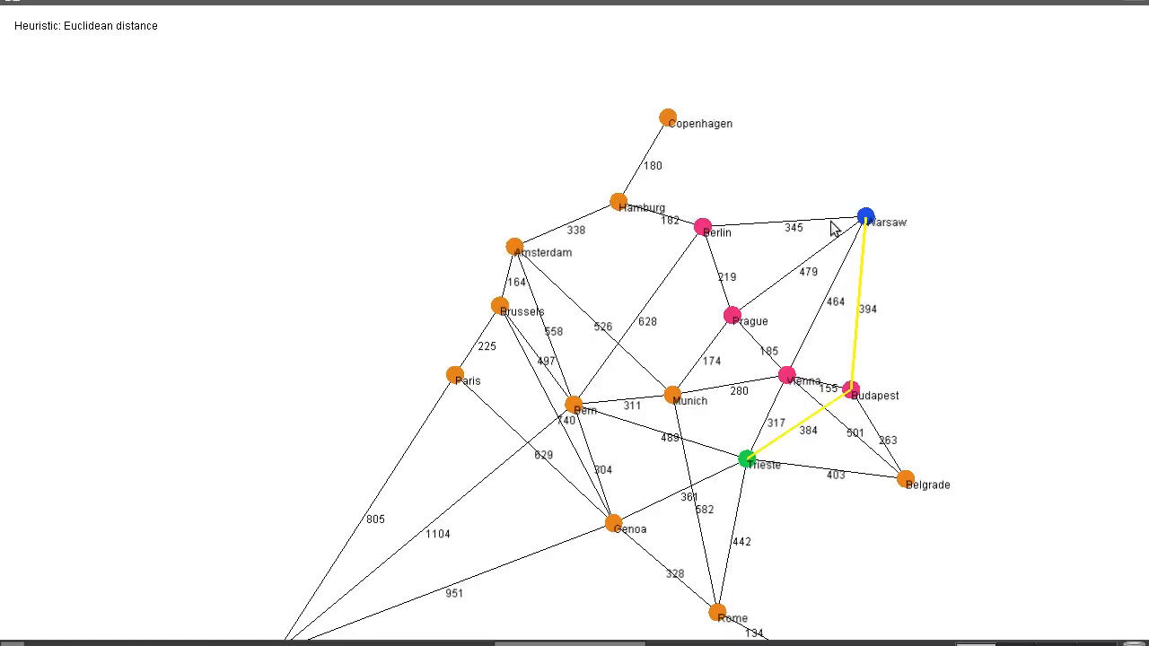
mouse_move(866, 280)
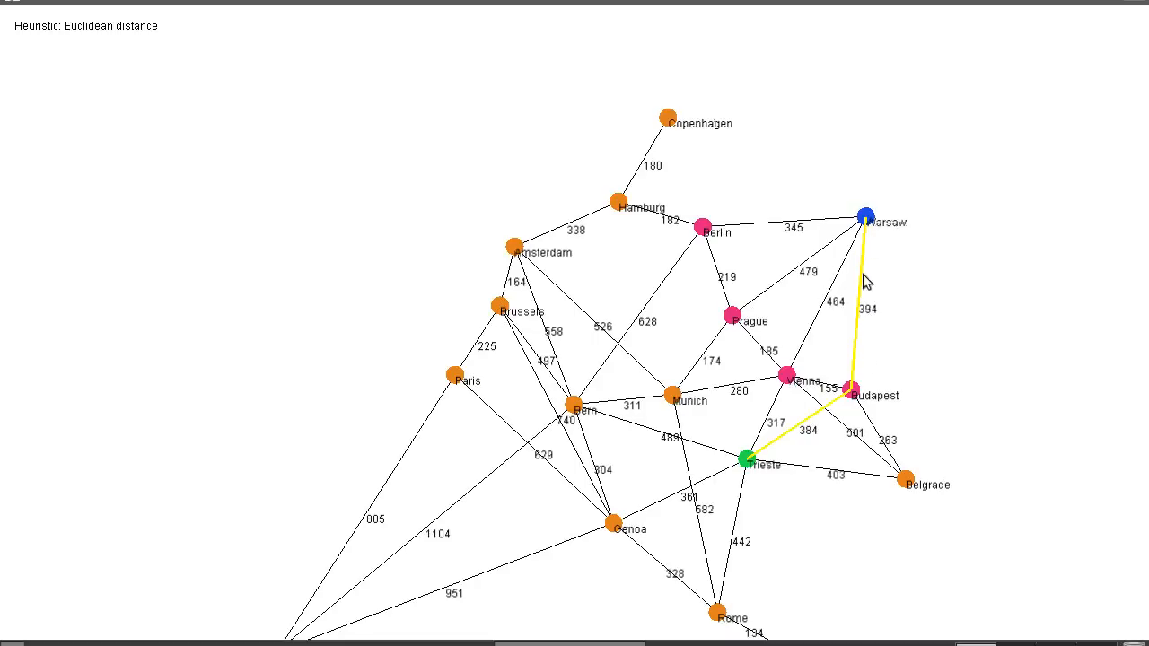
mouse_move(961, 484)
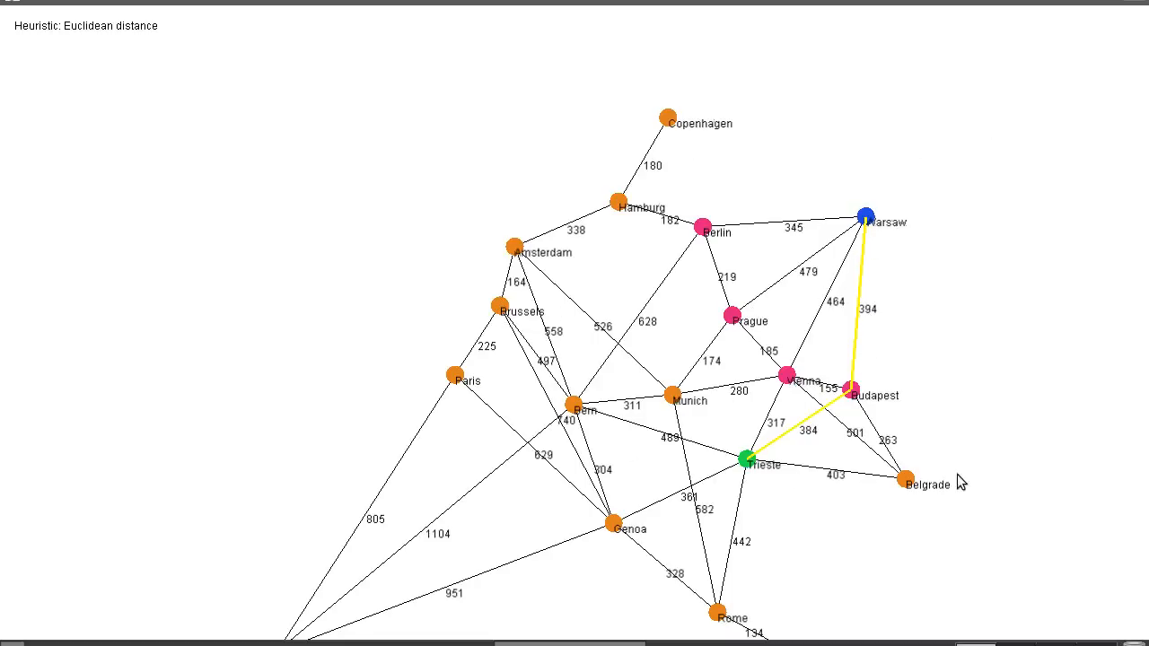
mouse_move(668, 142)
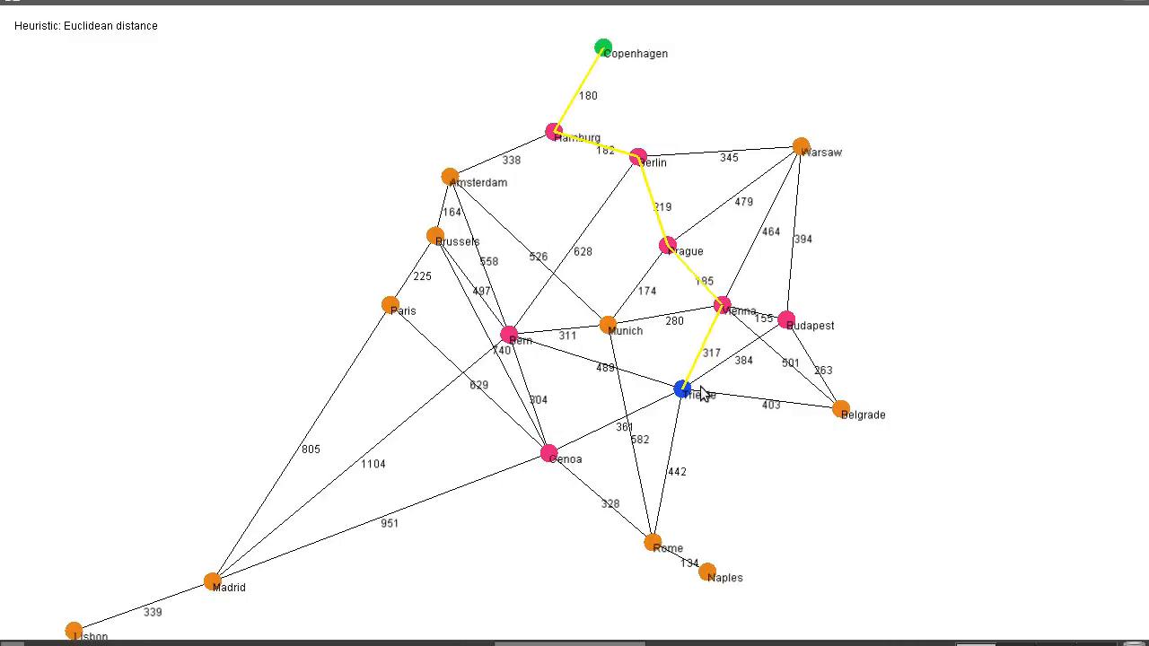
mouse_move(635, 176)
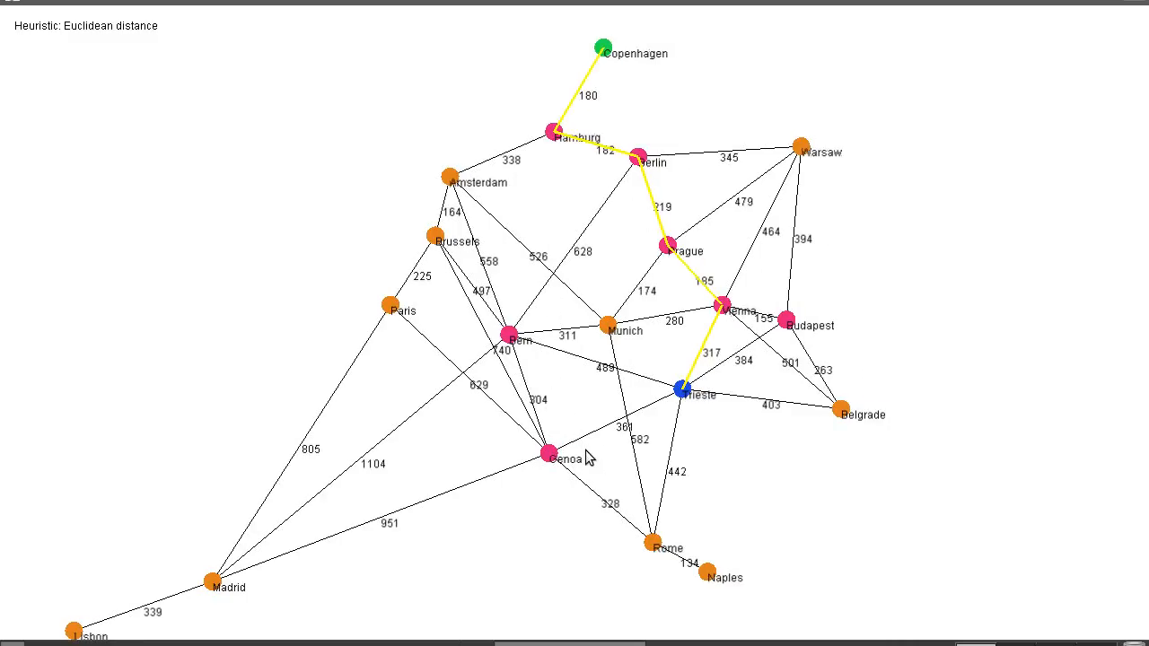
mouse_move(711, 596)
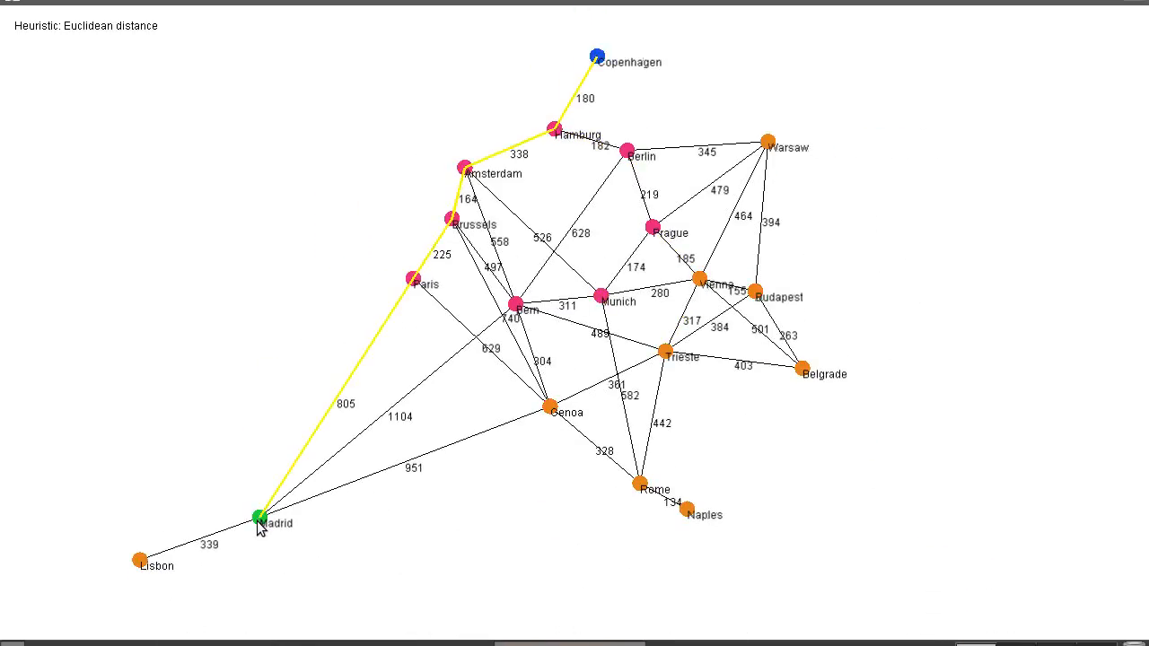
mouse_move(761, 175)
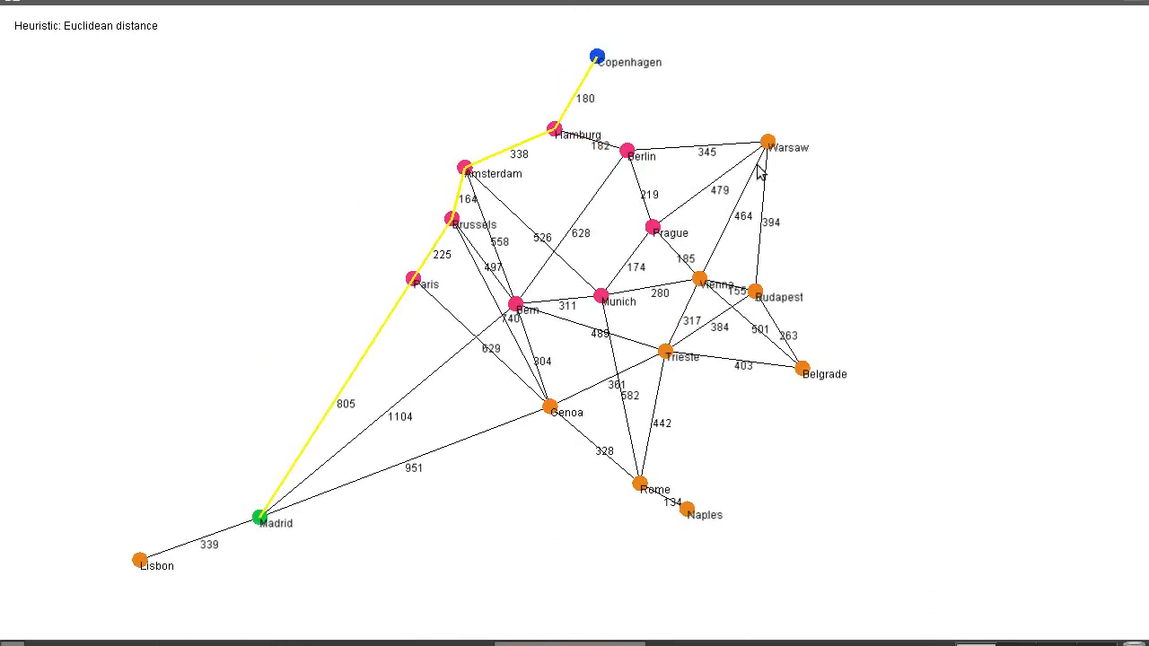
mouse_move(612, 167)
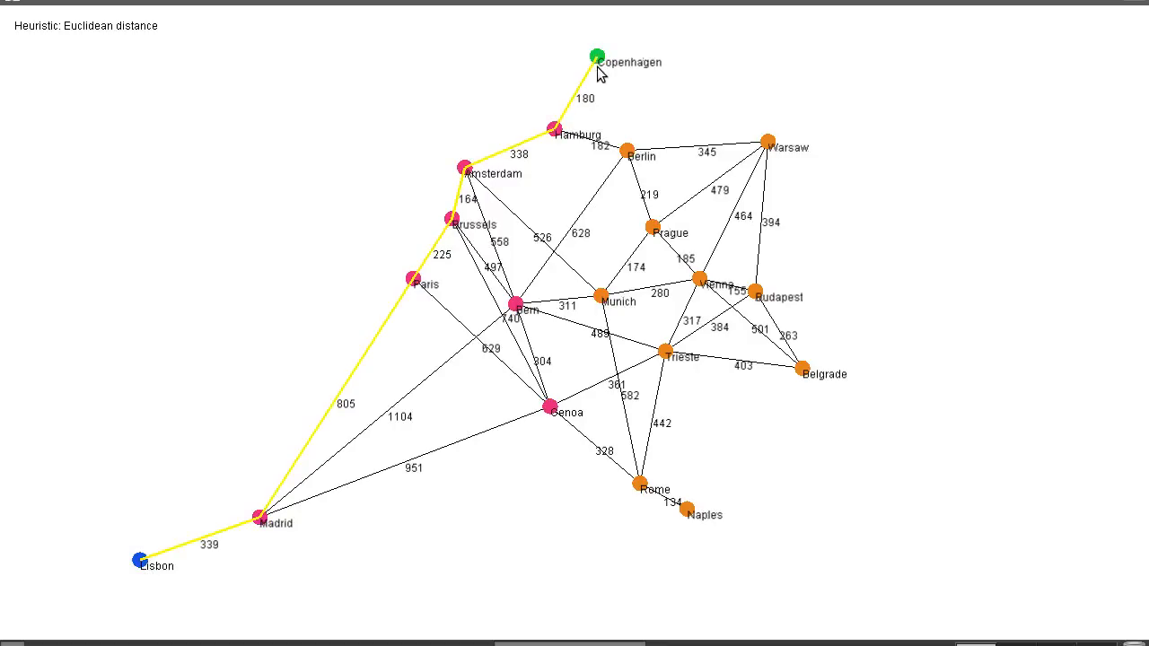
mouse_move(577, 336)
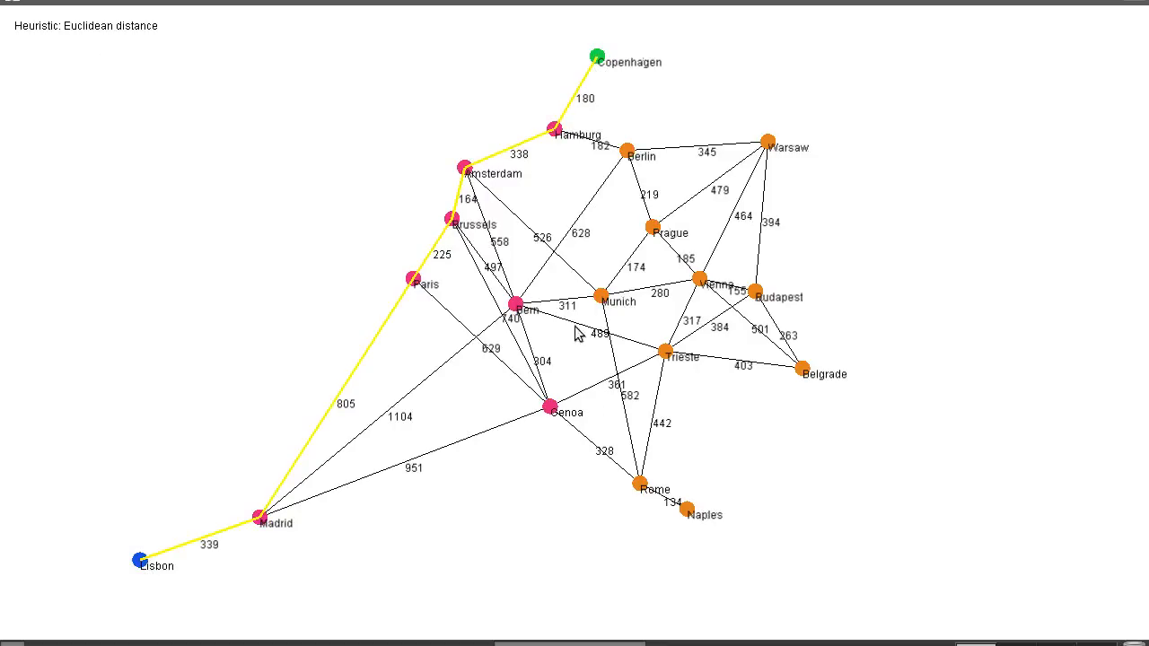
mouse_move(151, 542)
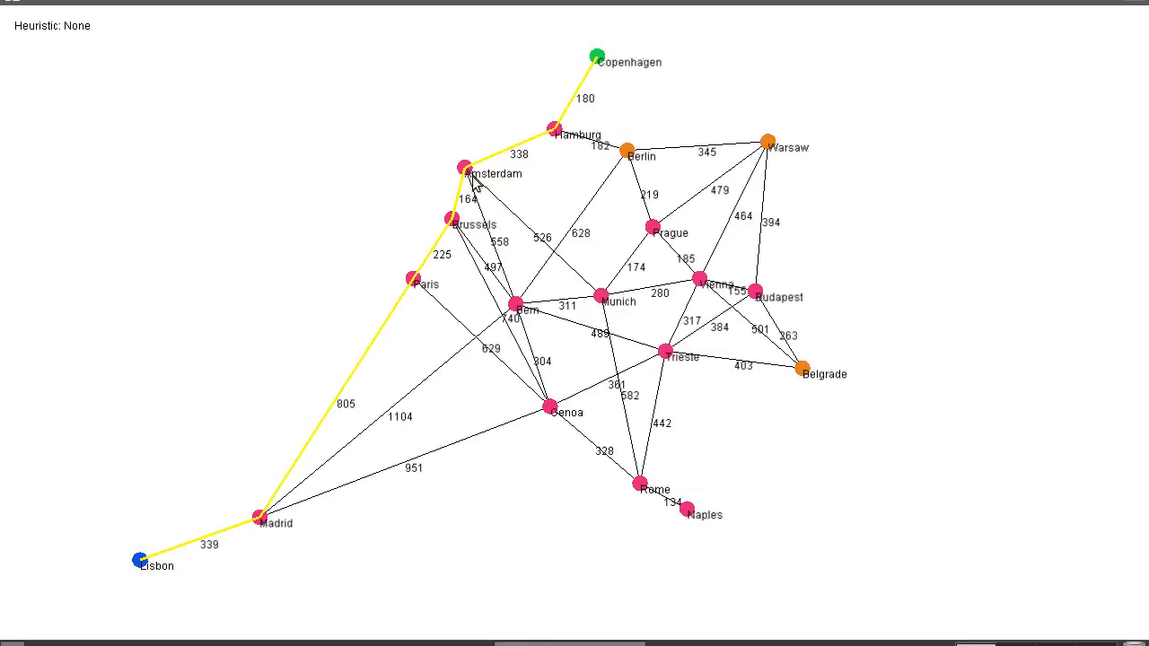
mouse_move(506, 133)
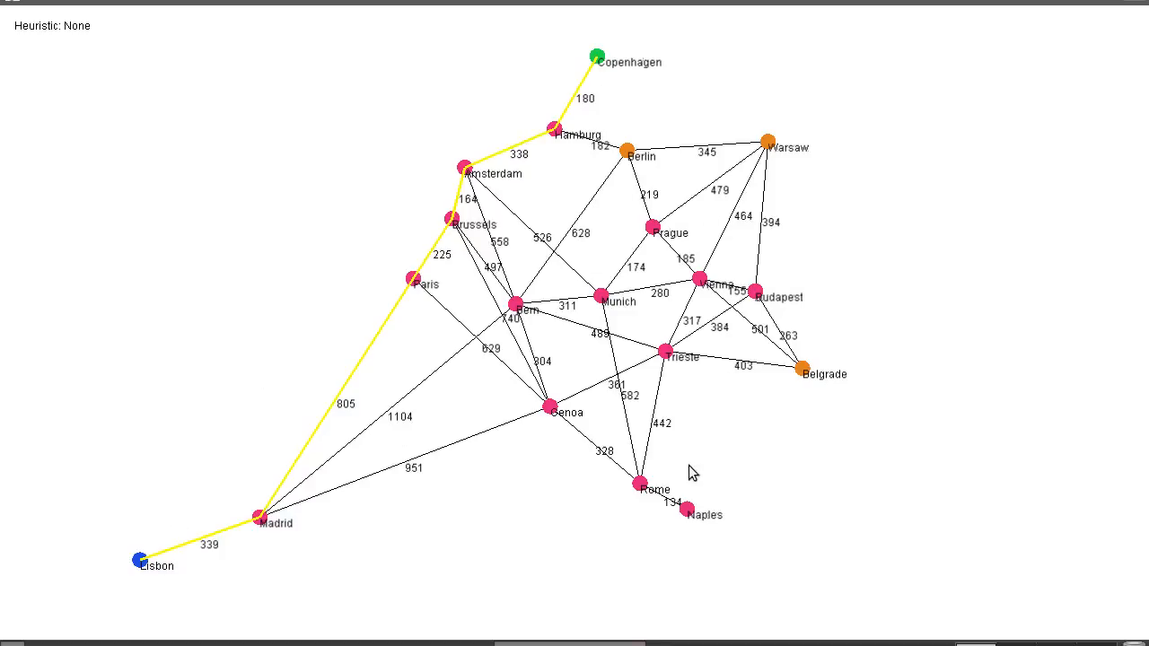
mouse_move(463, 490)
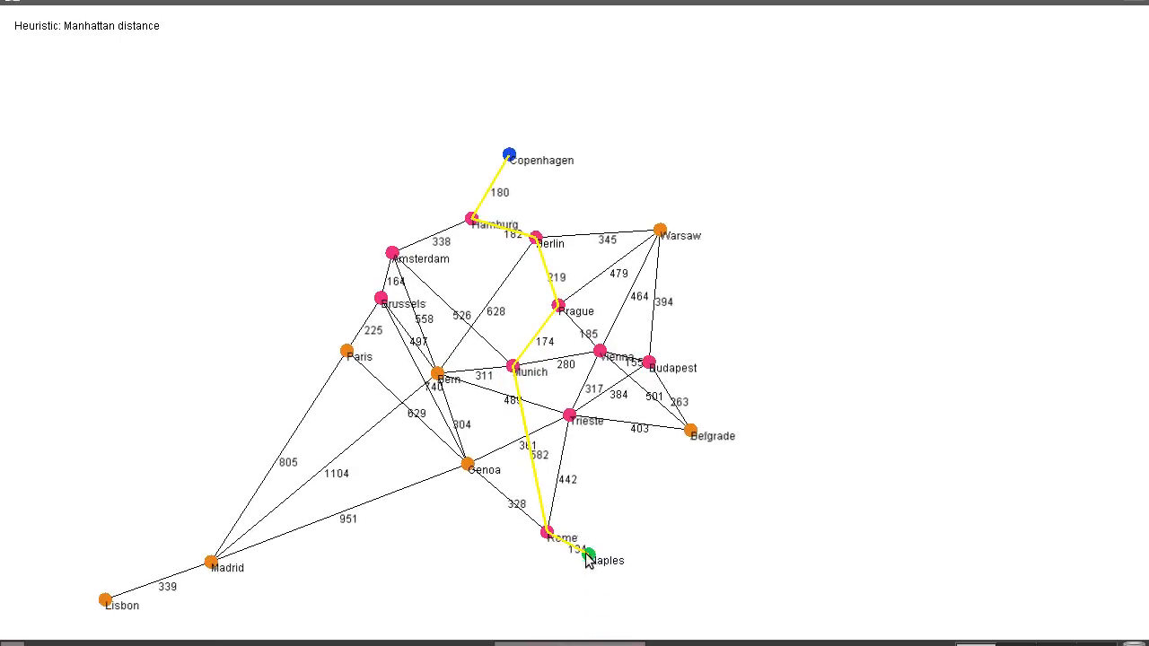
mouse_move(541, 262)
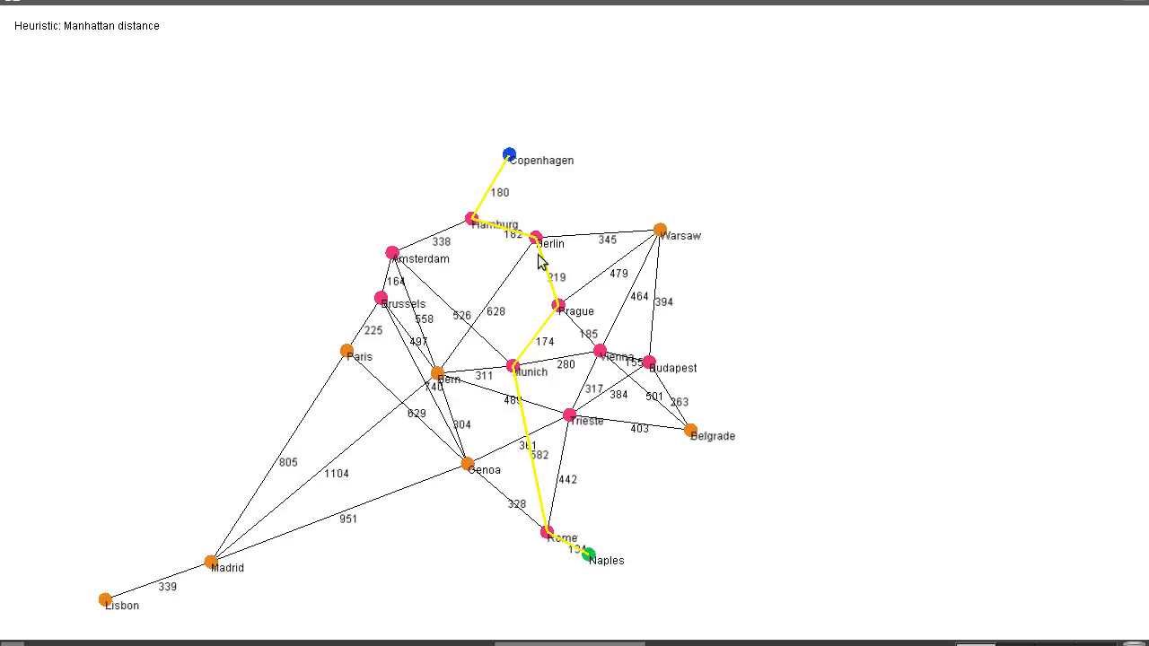
mouse_move(693, 291)
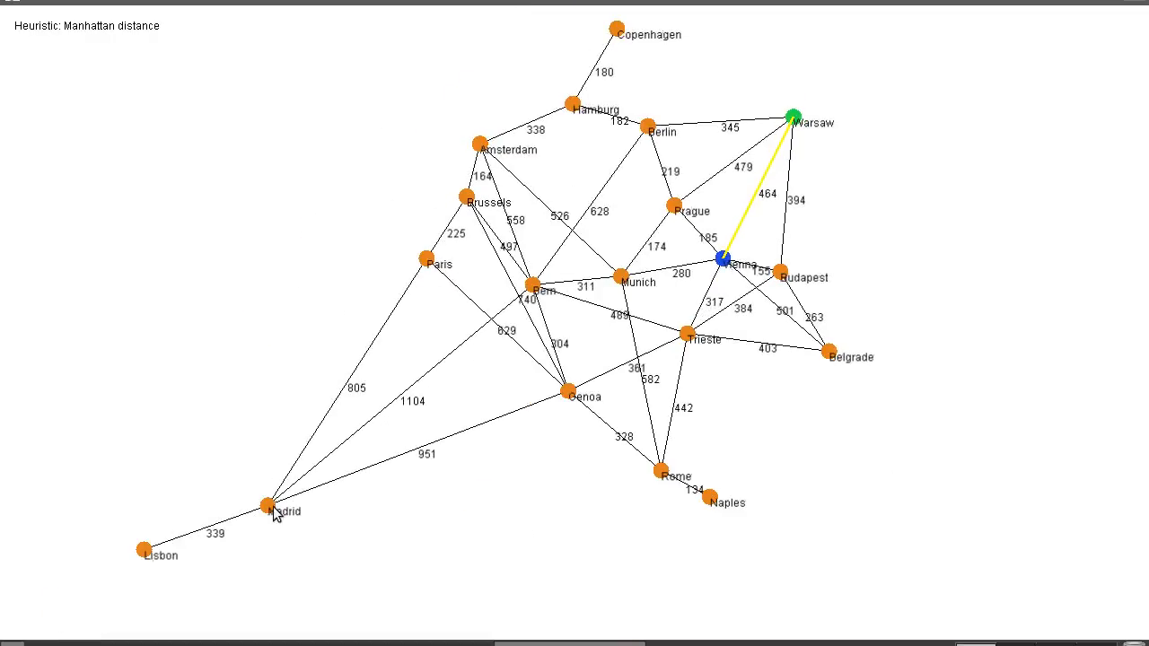
Select Madrid as the route endpoint opposite Warsaw.
click(266, 505)
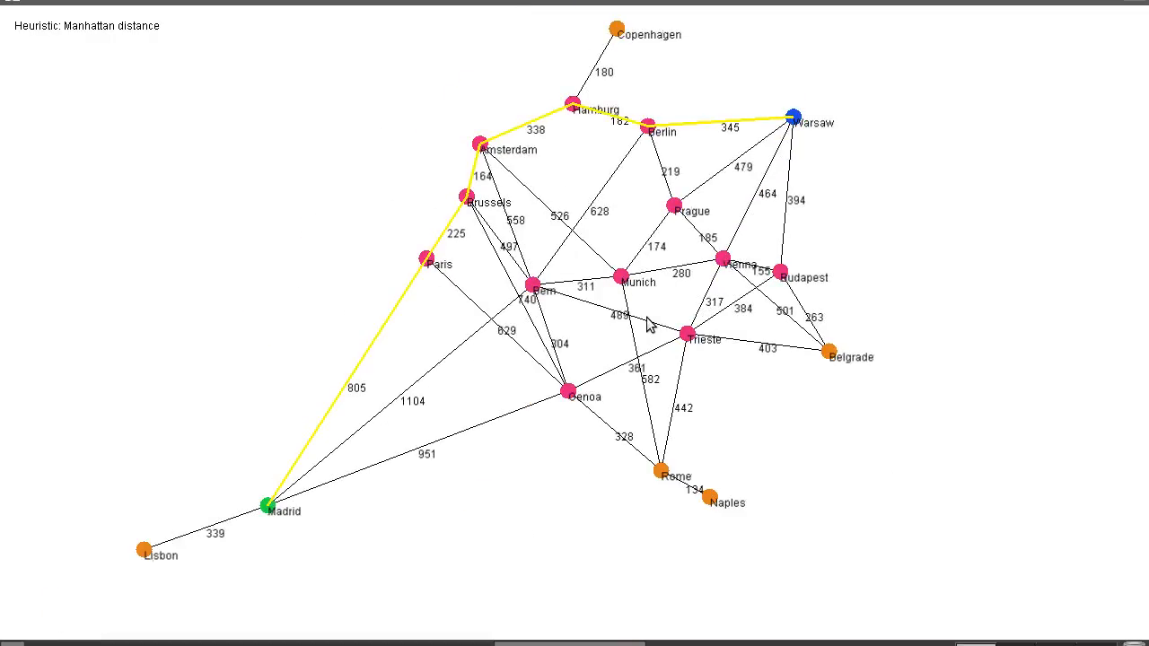
mouse_move(795, 125)
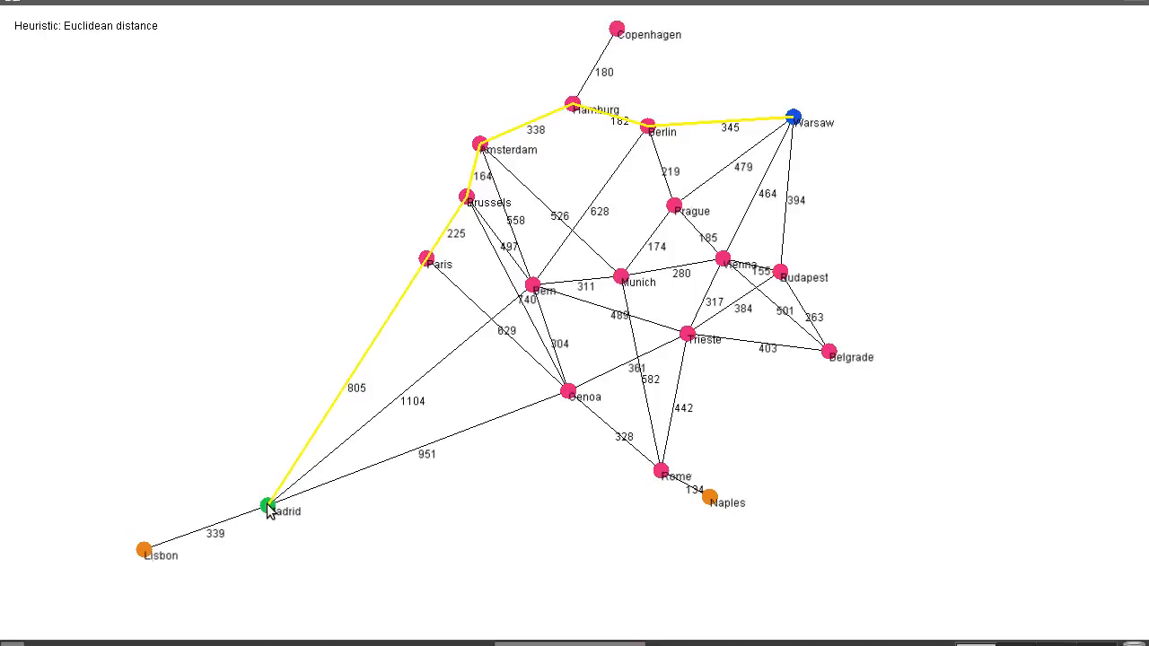
mouse_move(830, 391)
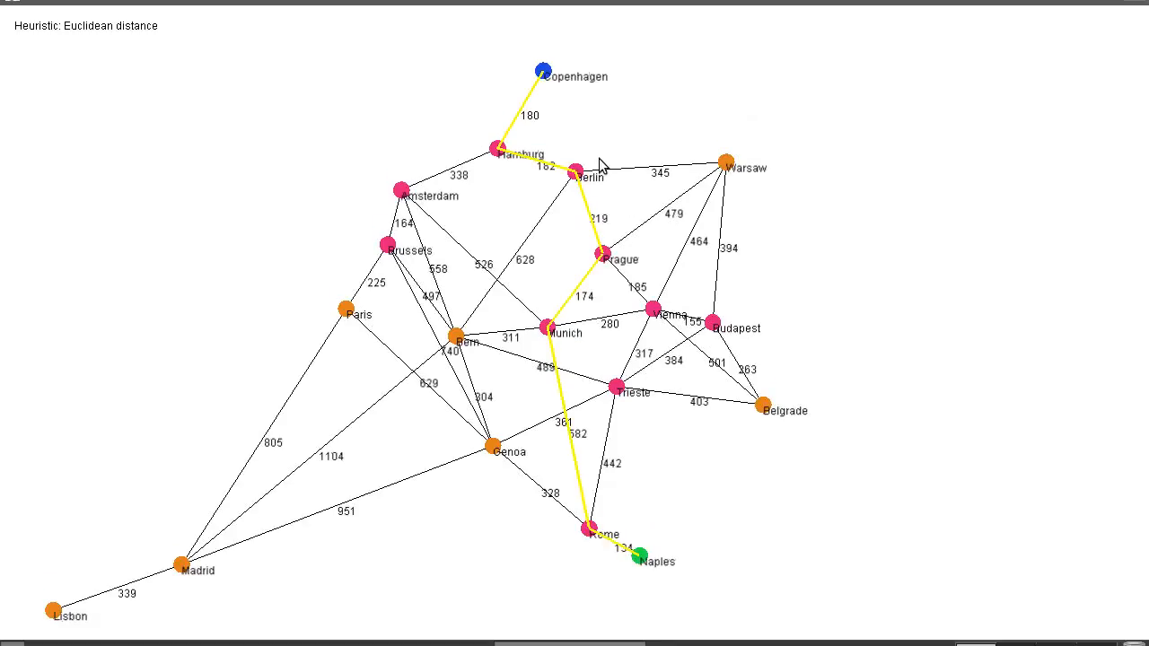
mouse_move(356, 286)
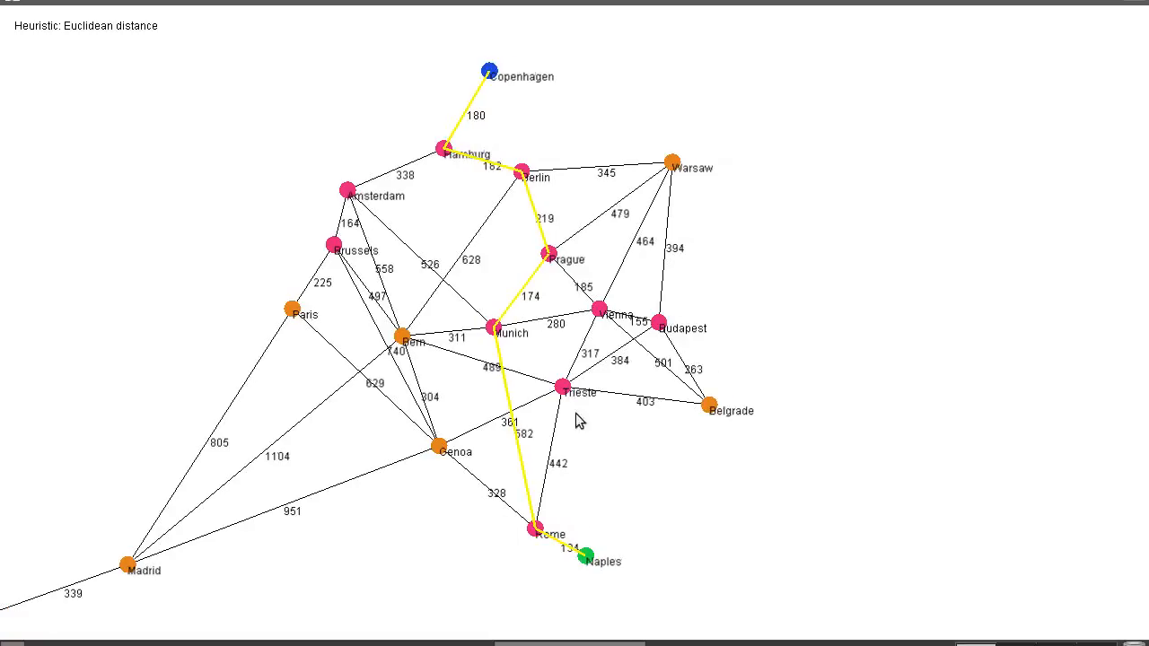
mouse_move(463, 341)
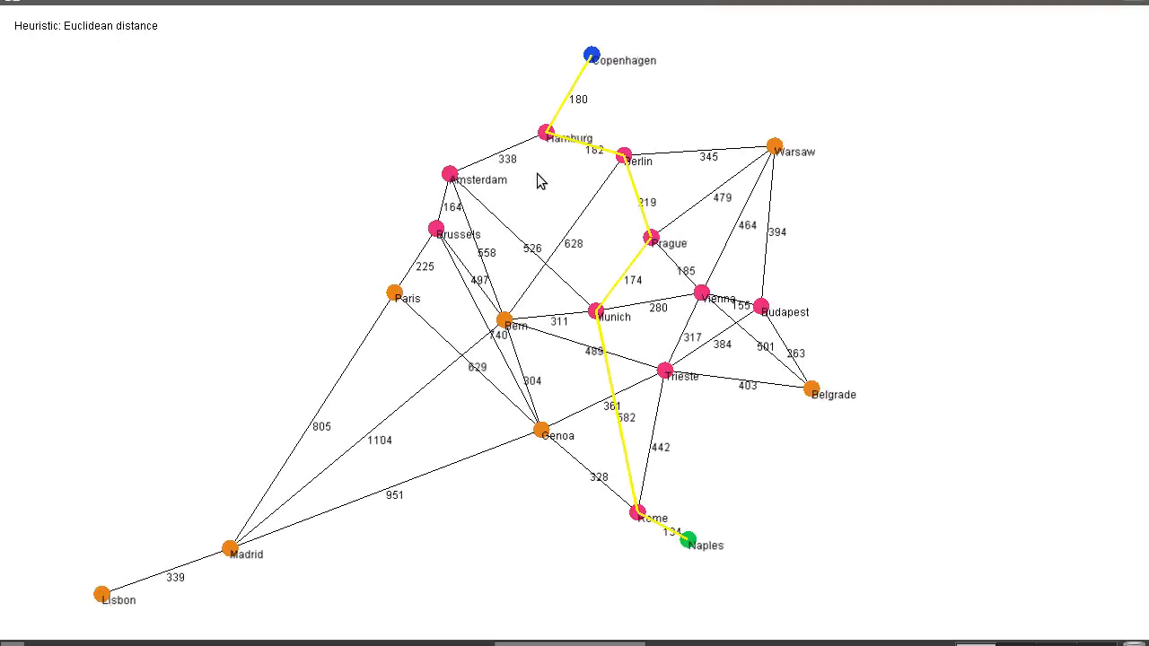
mouse_move(628, 149)
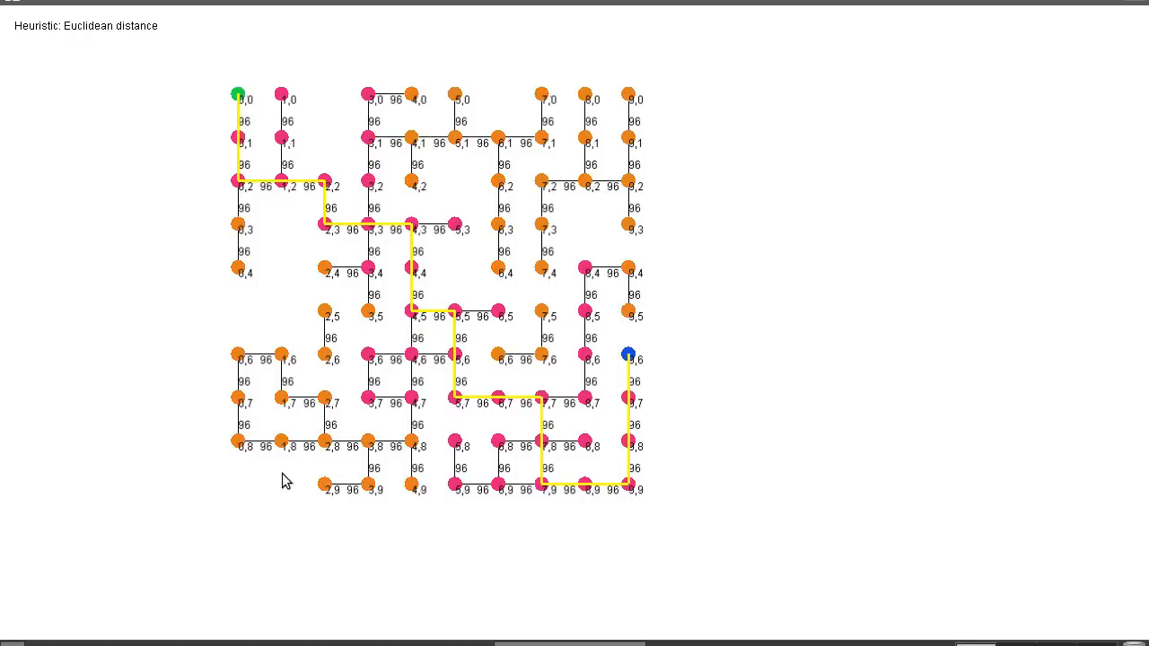
mouse_move(374, 409)
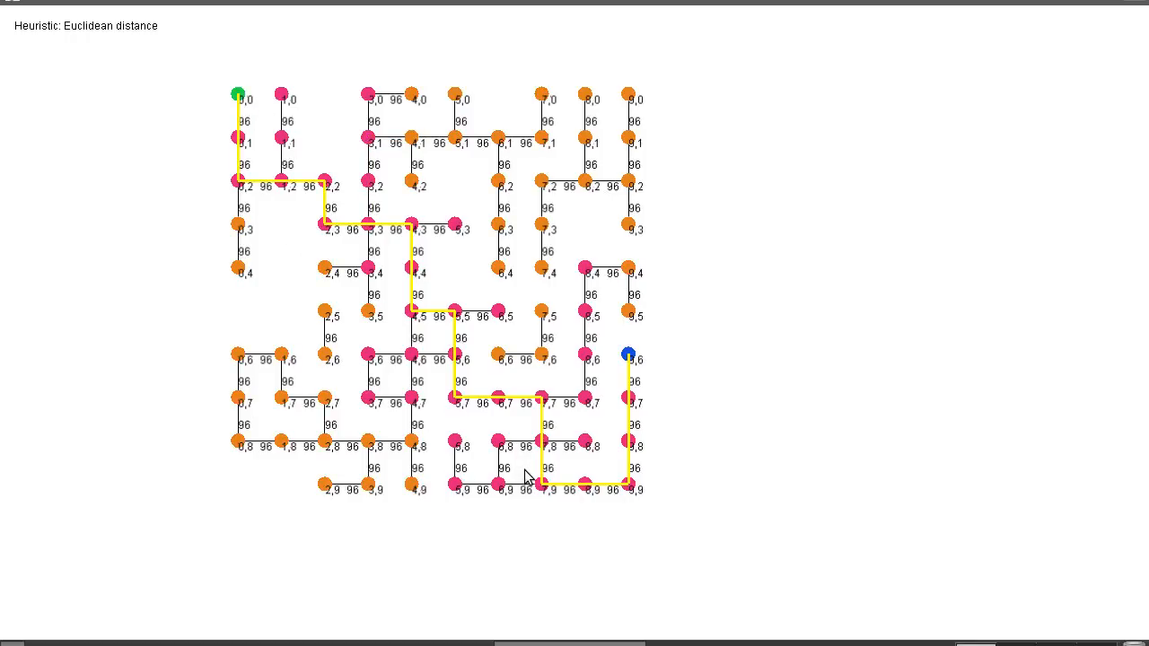
mouse_move(569, 289)
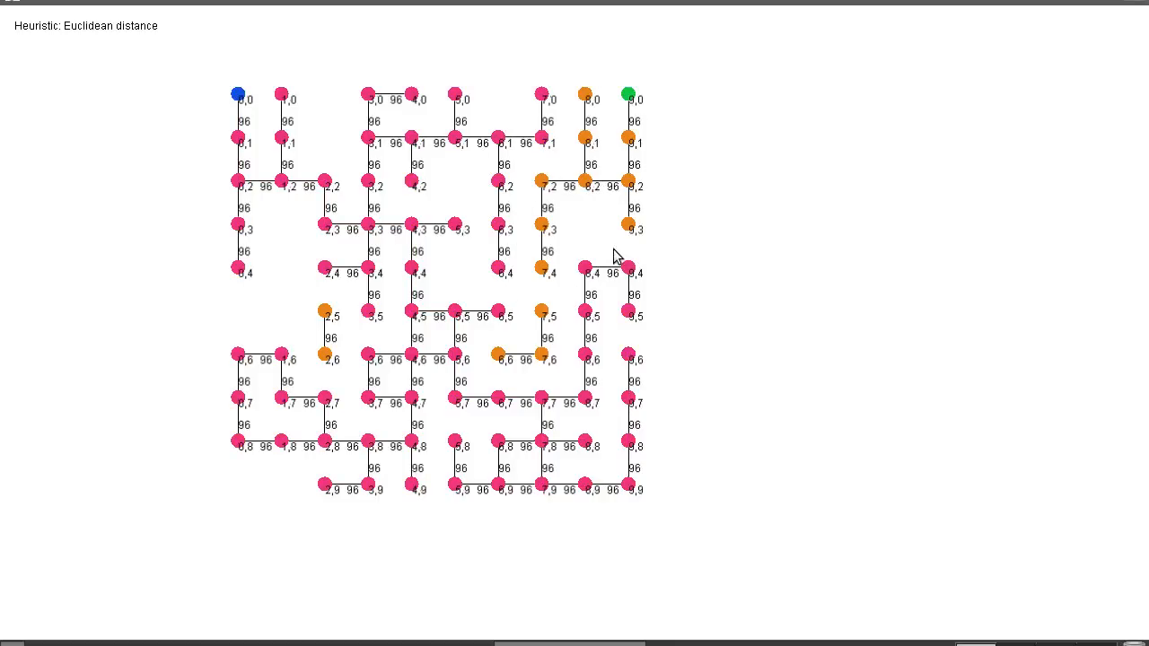
mouse_move(630, 238)
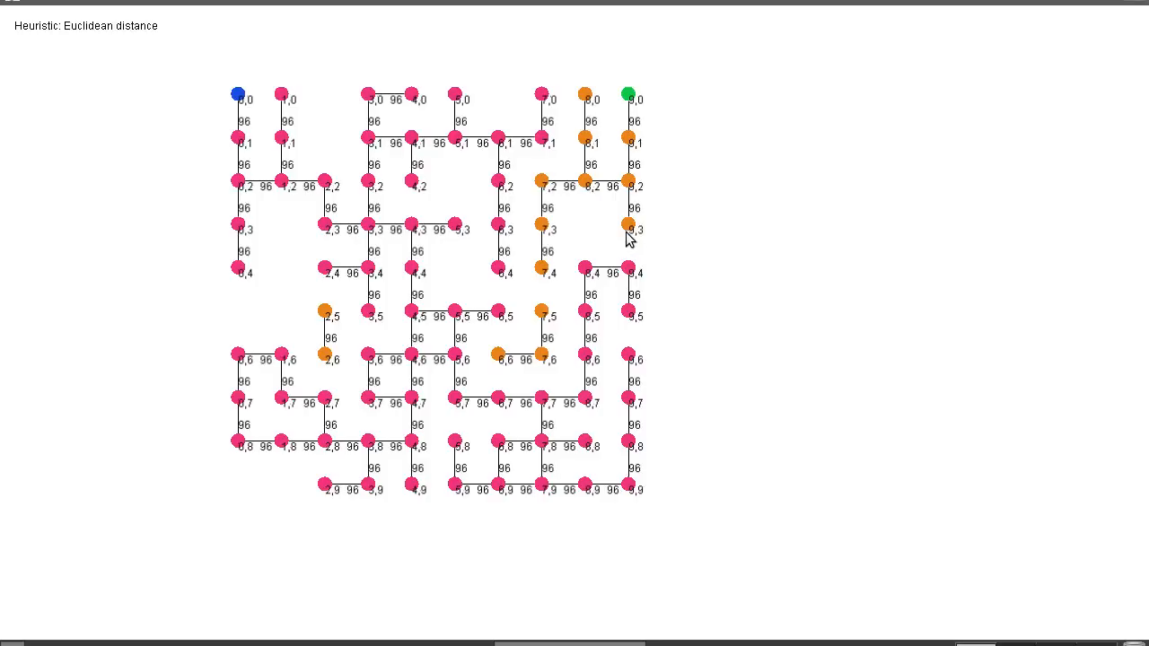
mouse_move(621, 225)
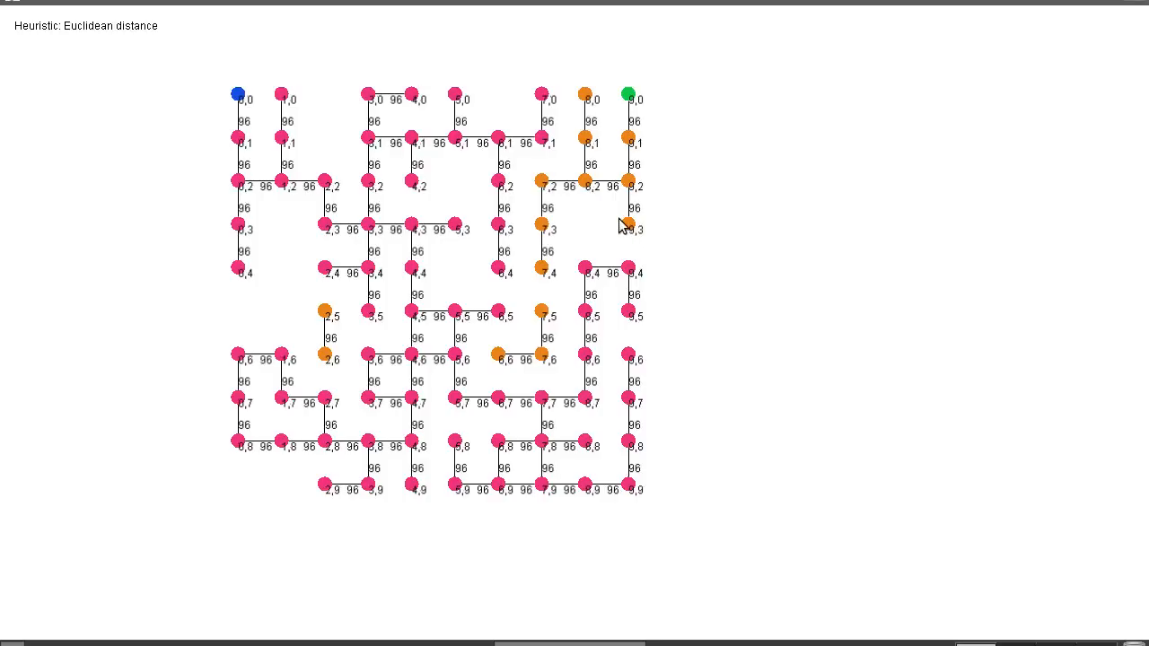
mouse_move(477, 81)
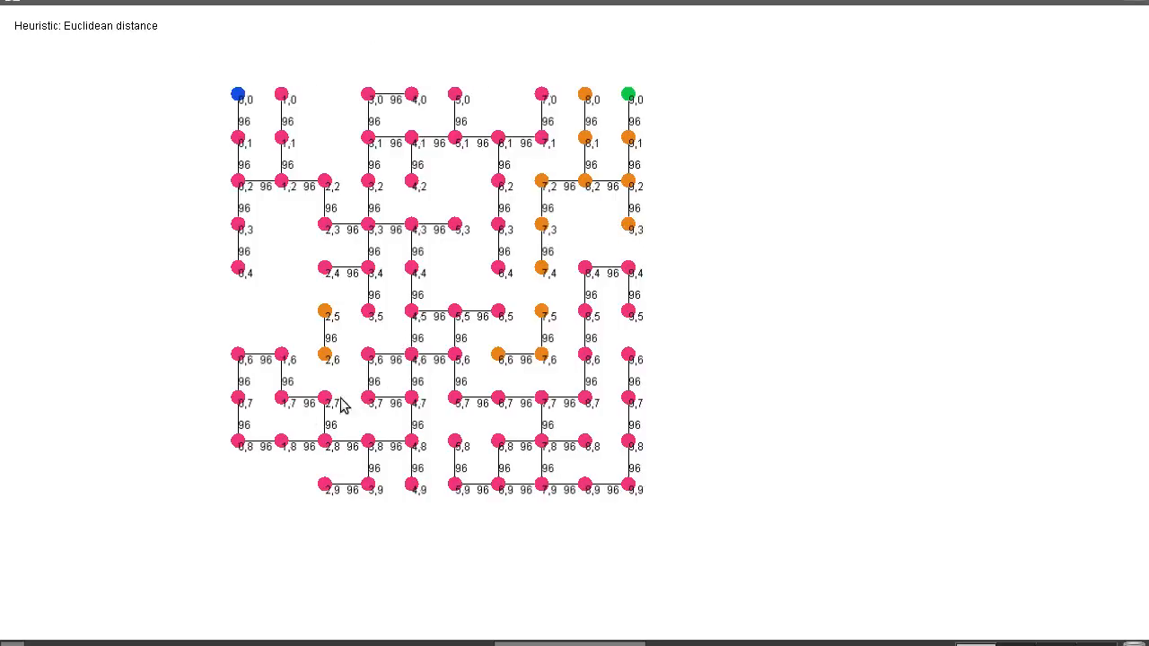
mouse_move(538, 273)
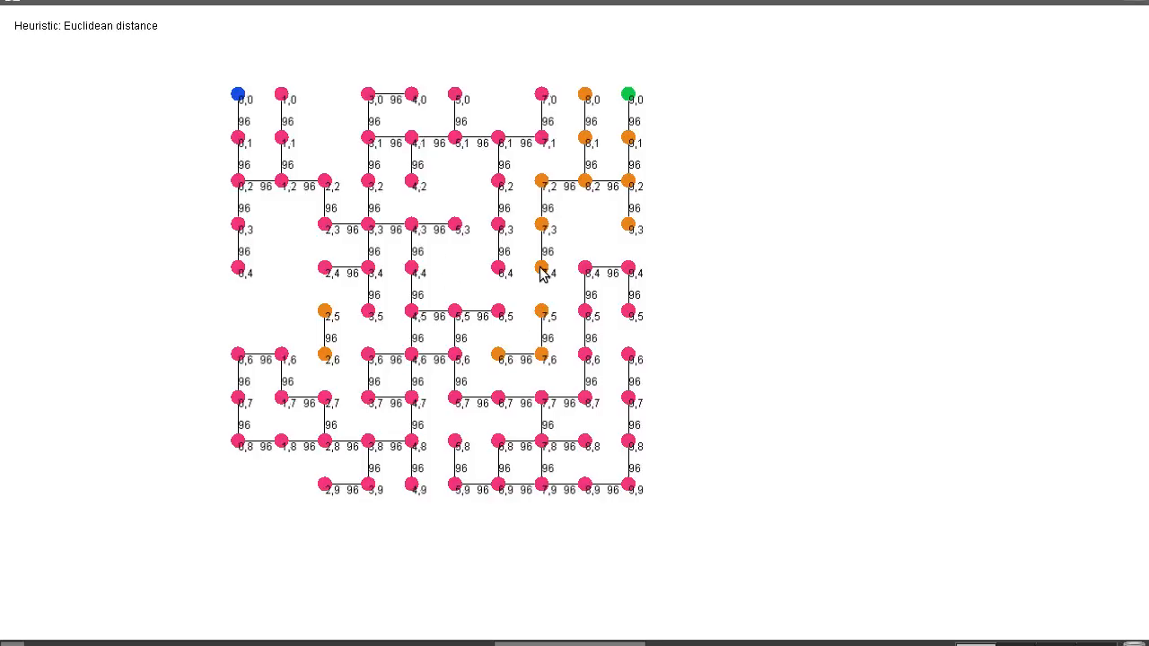